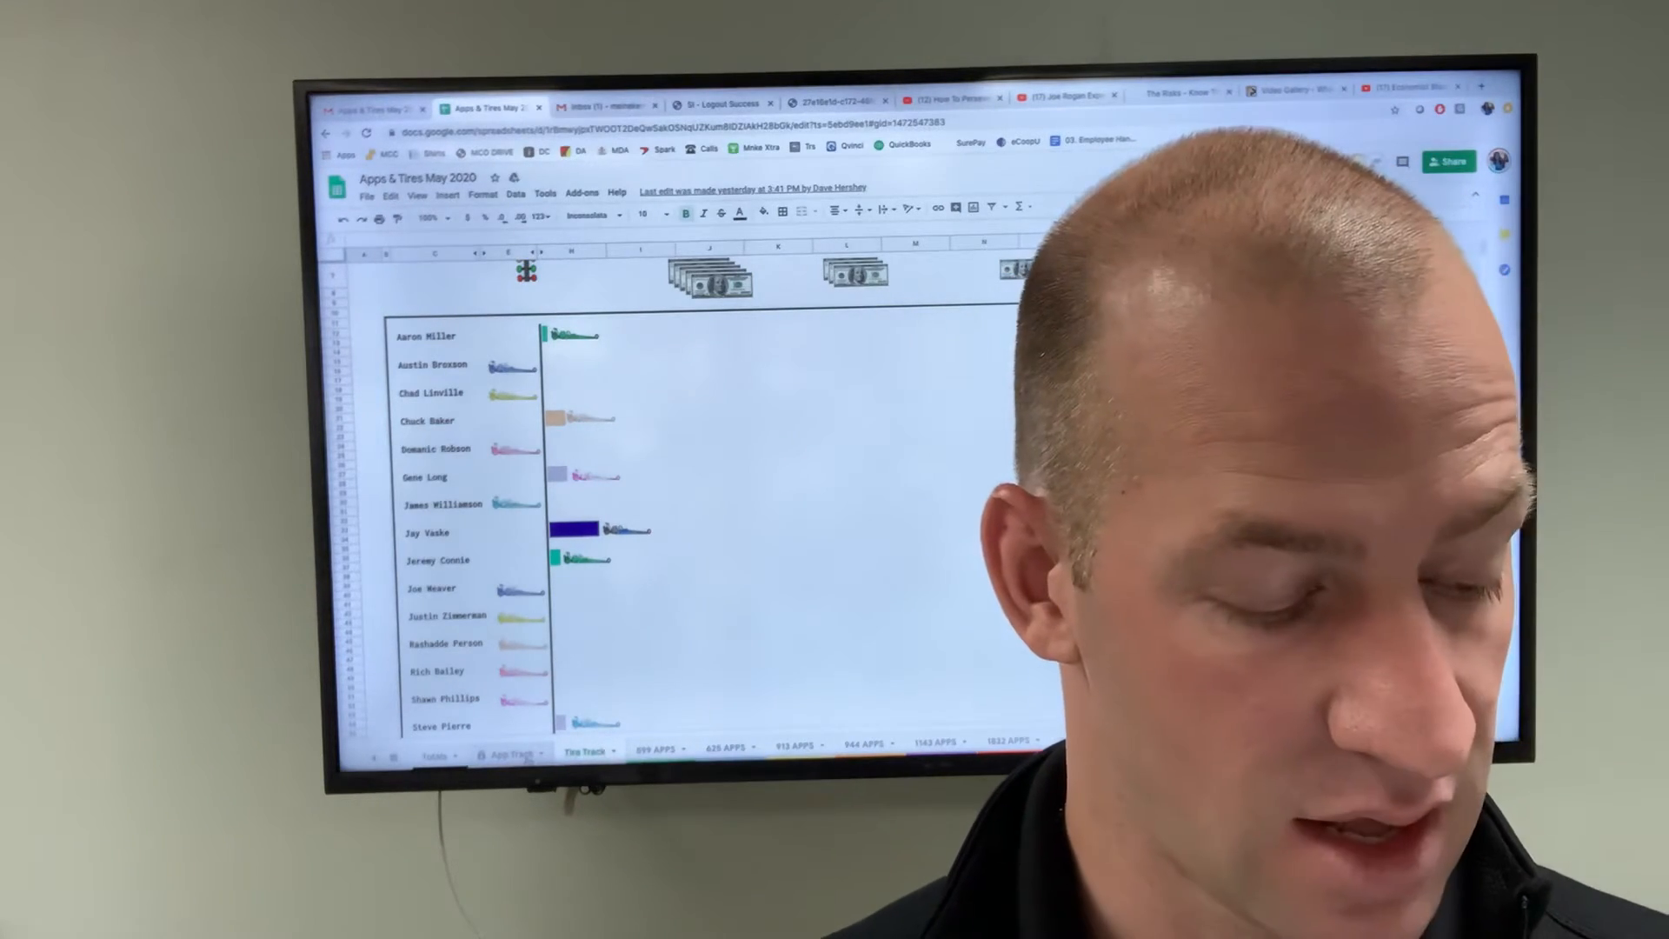
Switch to the App Track sheet showing the app race chart and prize tiers.
click(512, 751)
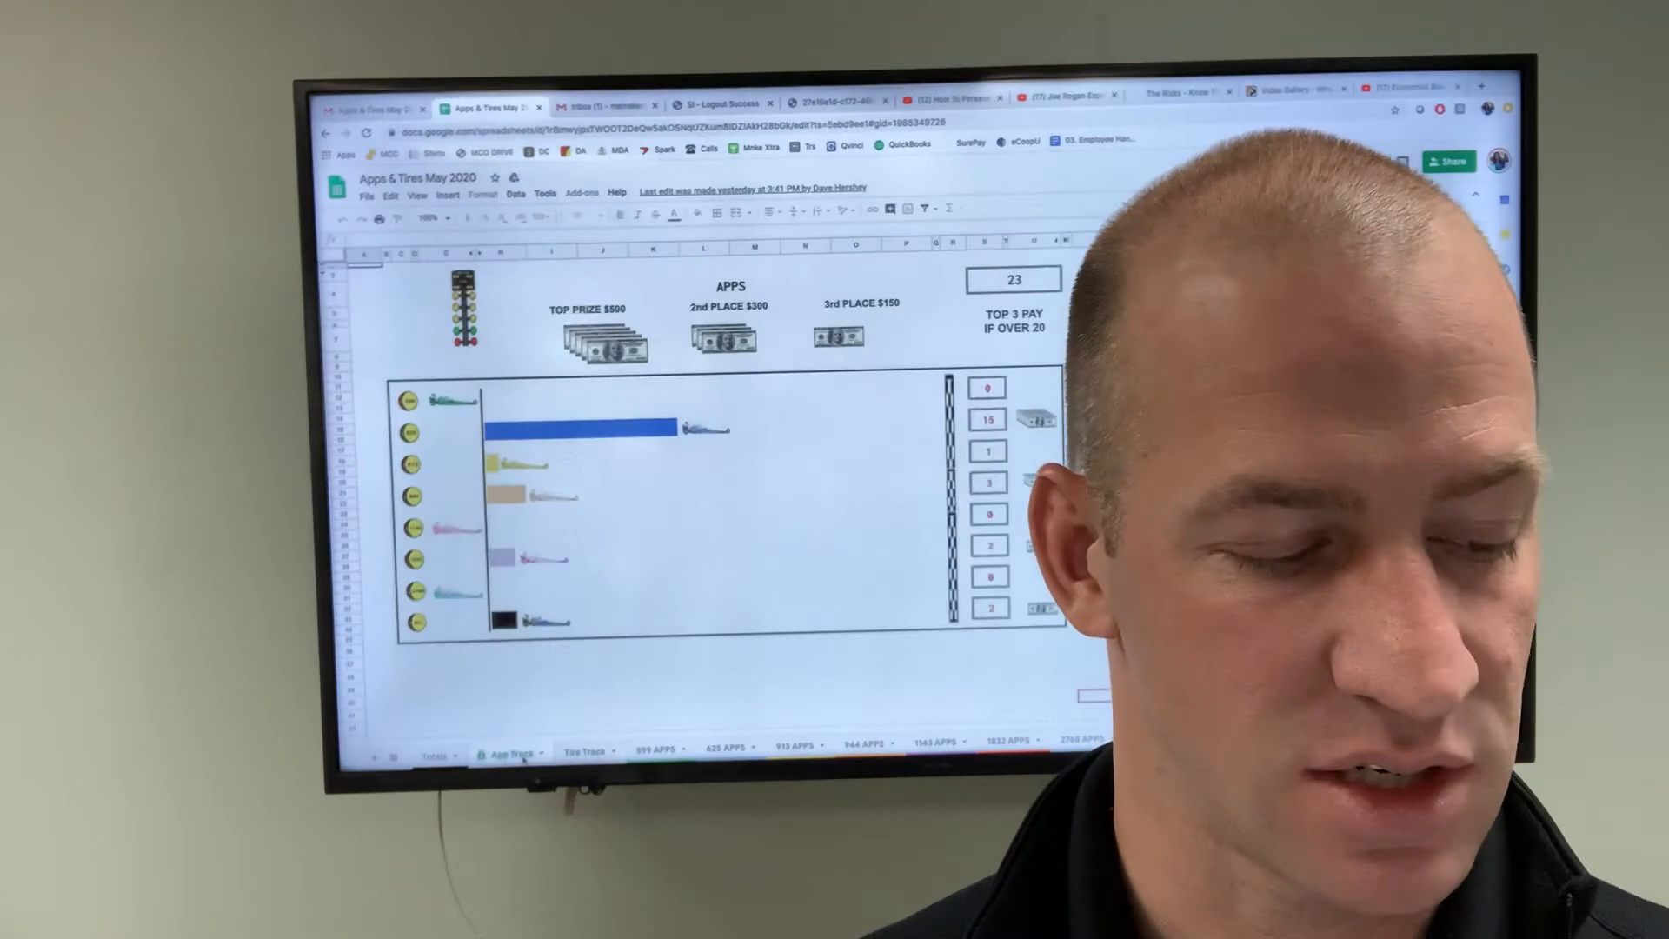